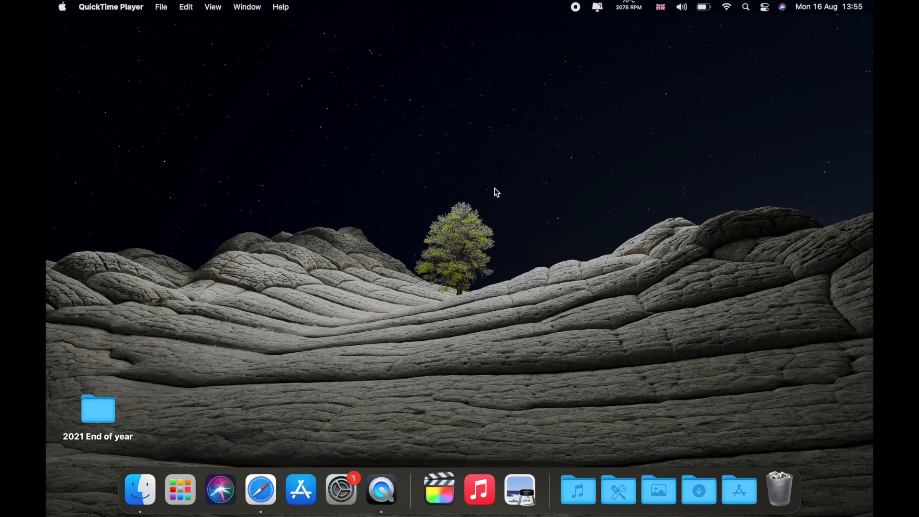
pyautogui.moveTo(329, 487)
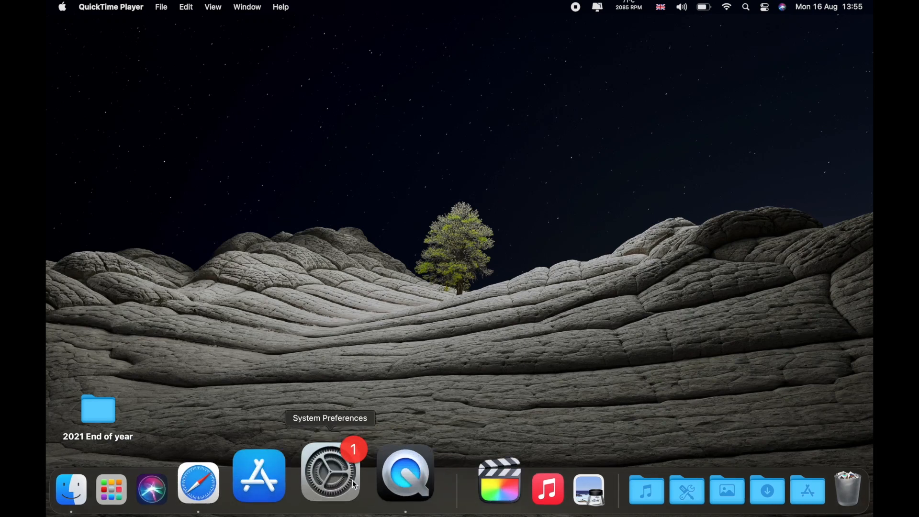
# Launch System Preferences from the Dock to show all preference panes.
pyautogui.click(331, 480)
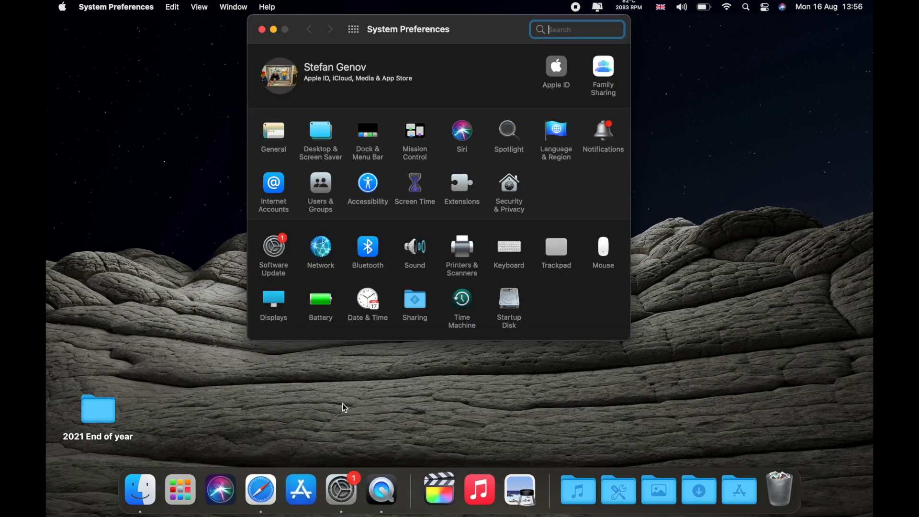
# Open the Software Update pane to check for macOS updates.
pyautogui.click(273, 246)
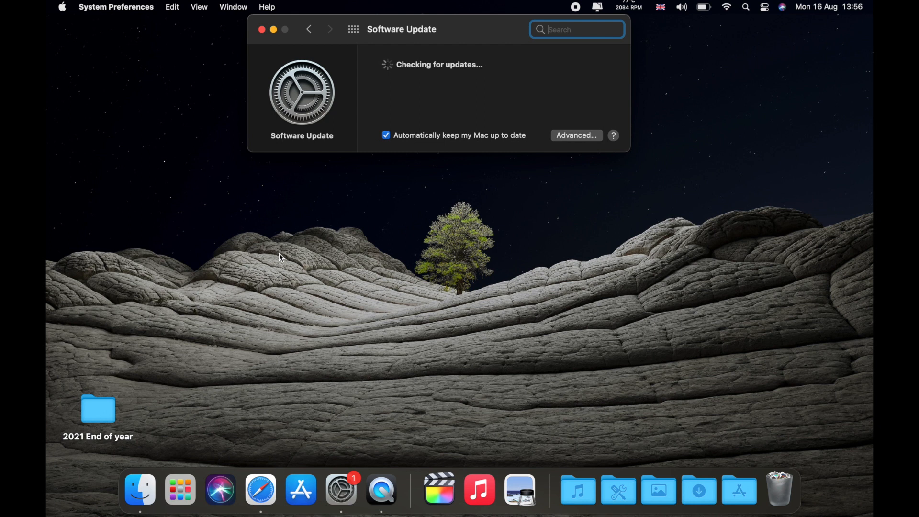
pyautogui.moveTo(397, 230)
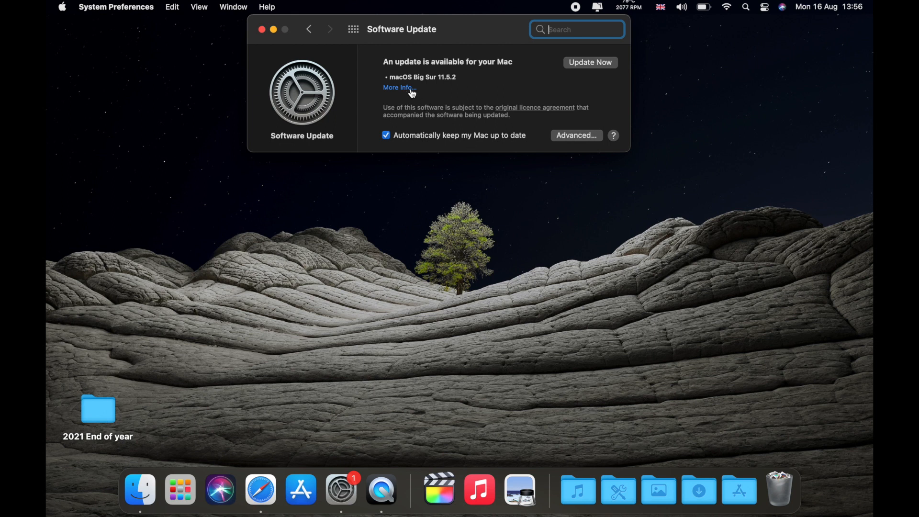
# View the macOS Big Sur 11.5.2 update details: 2.54 GB, restart required.
pyautogui.click(397, 87)
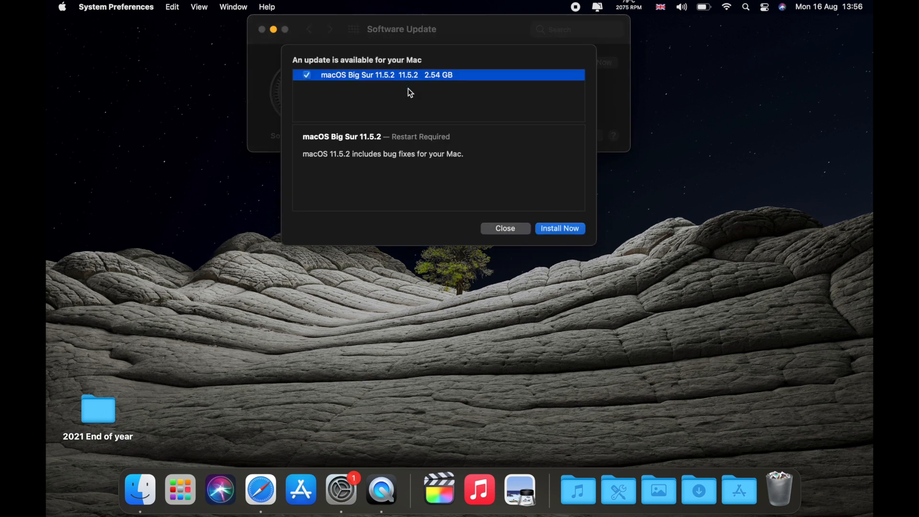
pyautogui.moveTo(347, 168)
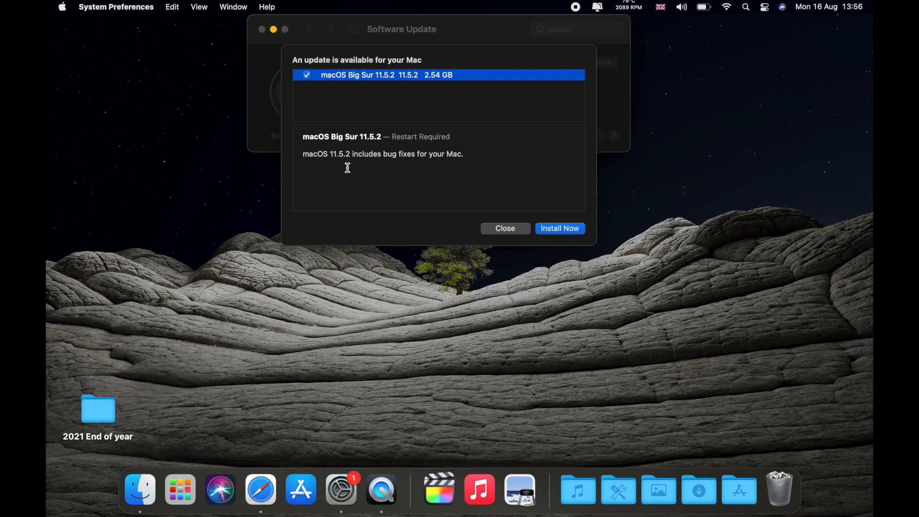
pyautogui.moveTo(423, 80)
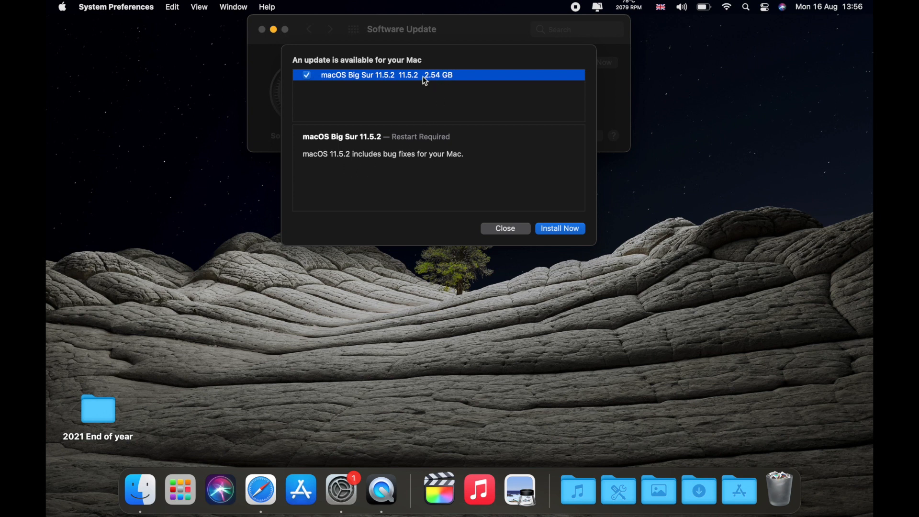
pyautogui.moveTo(432, 85)
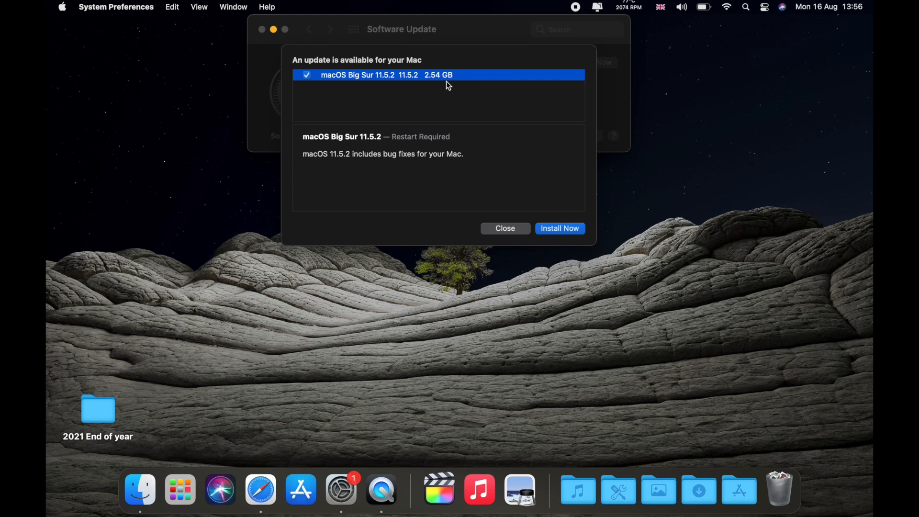
pyautogui.moveTo(353, 169)
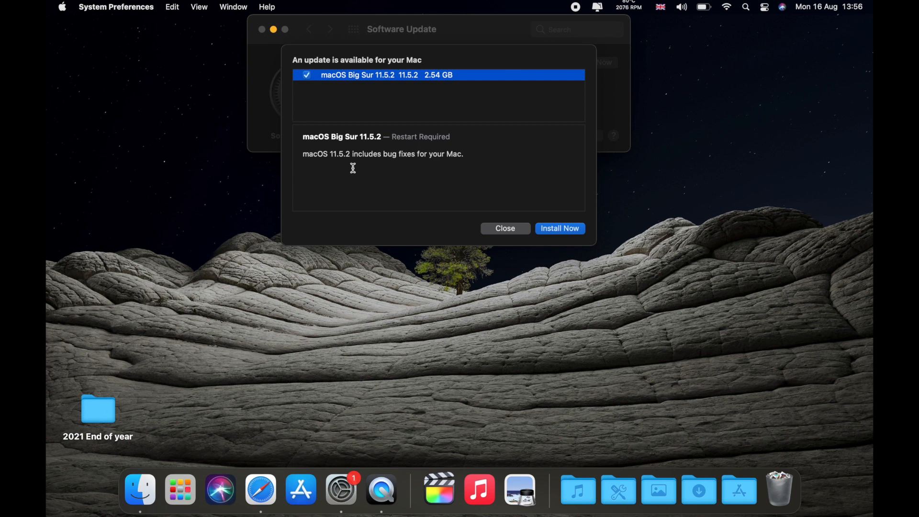
pyautogui.moveTo(347, 167)
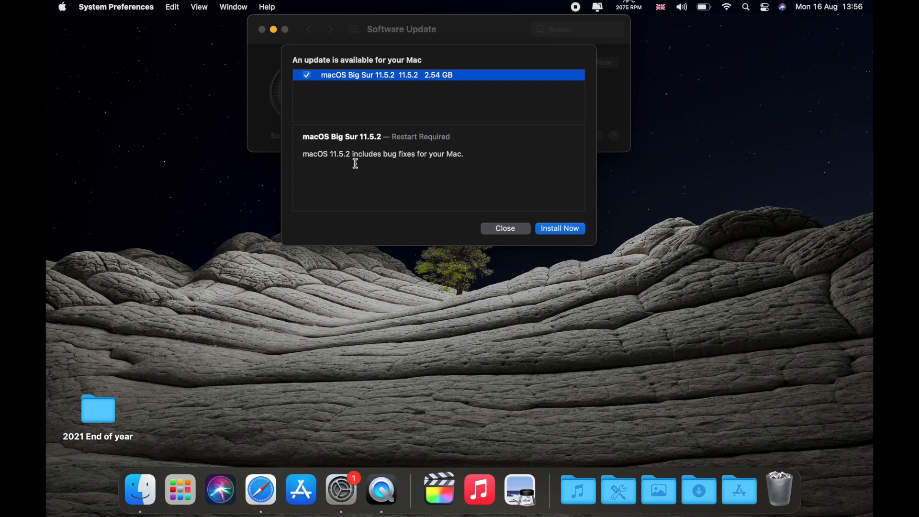
pyautogui.moveTo(346, 165)
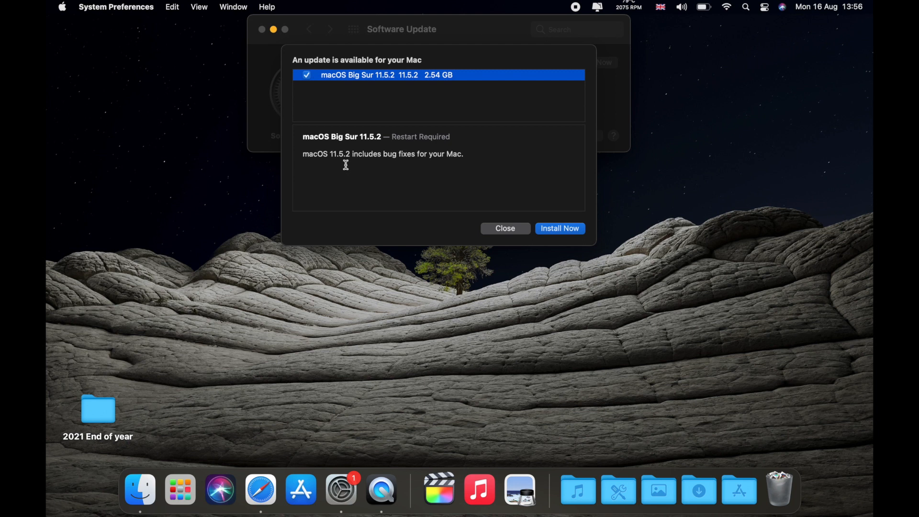
pyautogui.moveTo(345, 164)
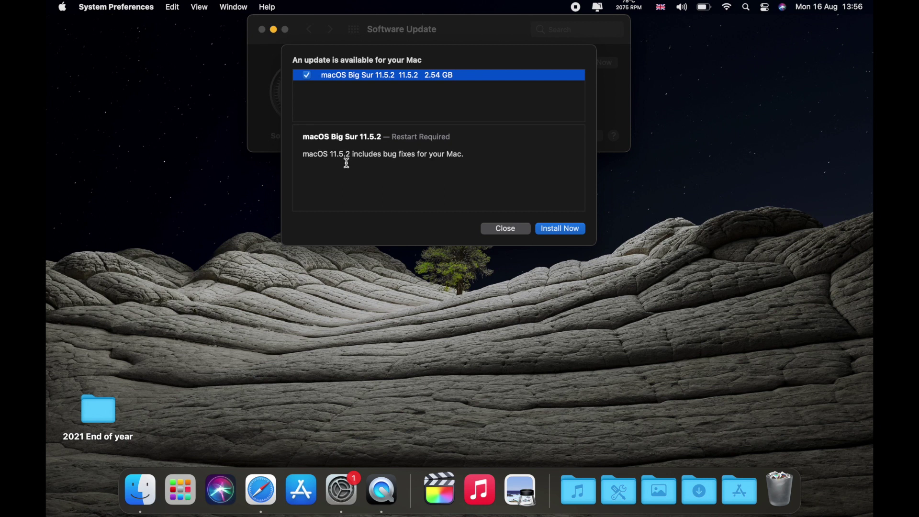
pyautogui.moveTo(405, 152)
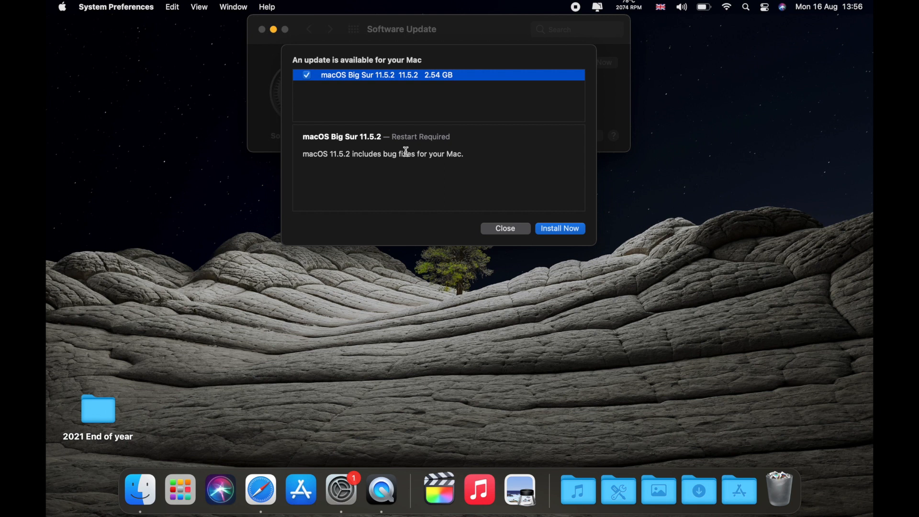
# Dismiss the update details without installing and open the Apple menu.
pyautogui.click(506, 228)
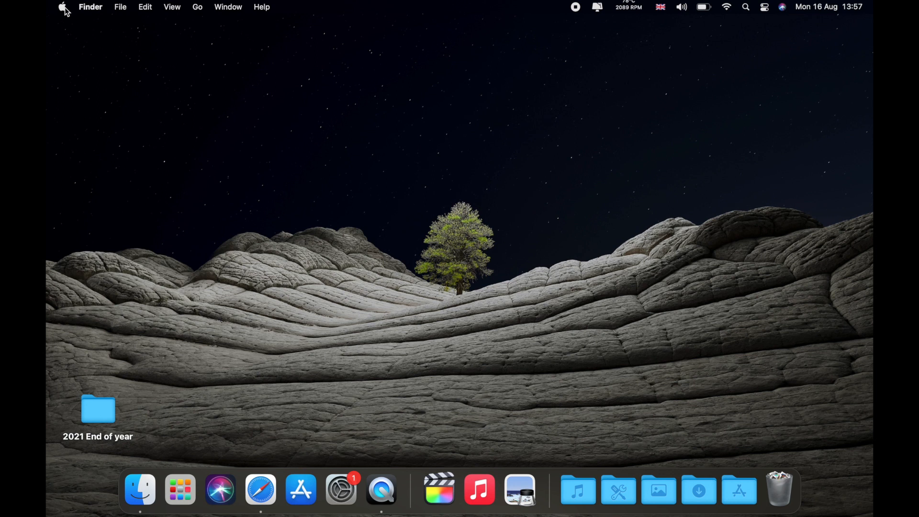
pyautogui.click(61, 7)
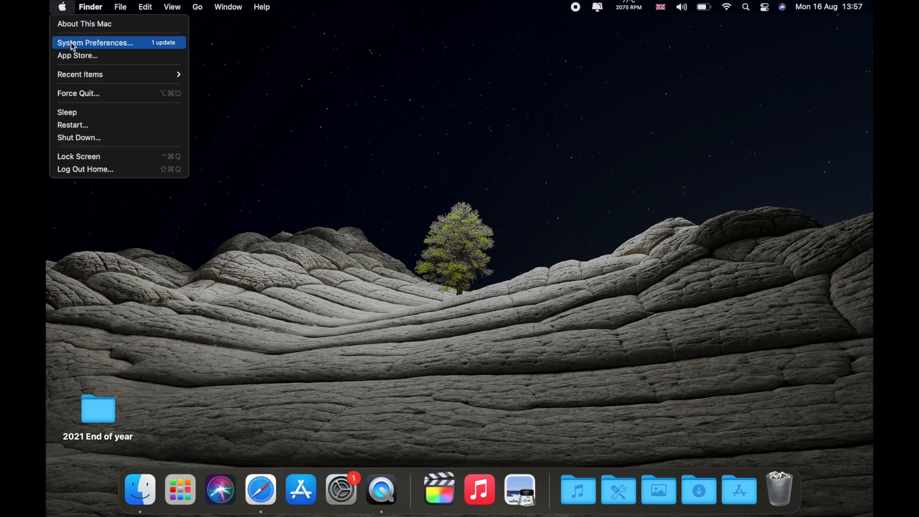
pyautogui.moveTo(82, 24)
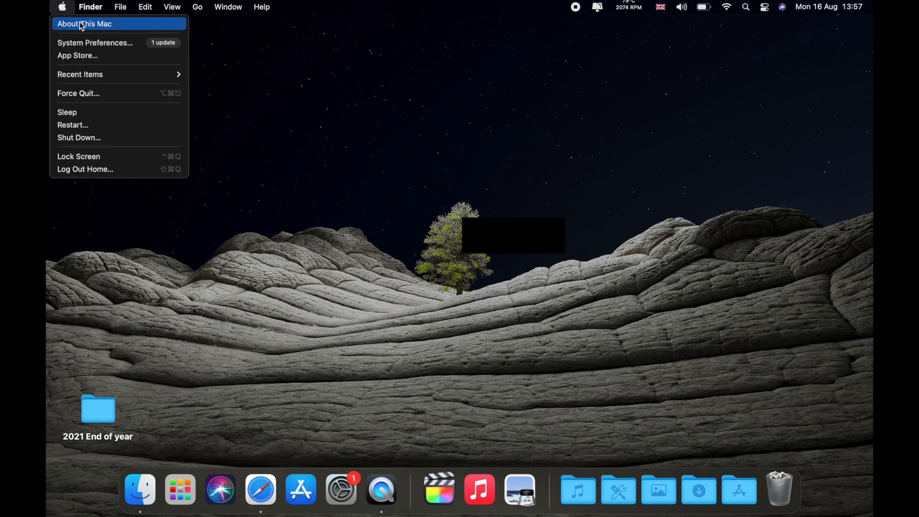
# Check About This Mac, which shows macOS Big Sur 11.5.1 on the MacBook Pro.
pyautogui.click(89, 24)
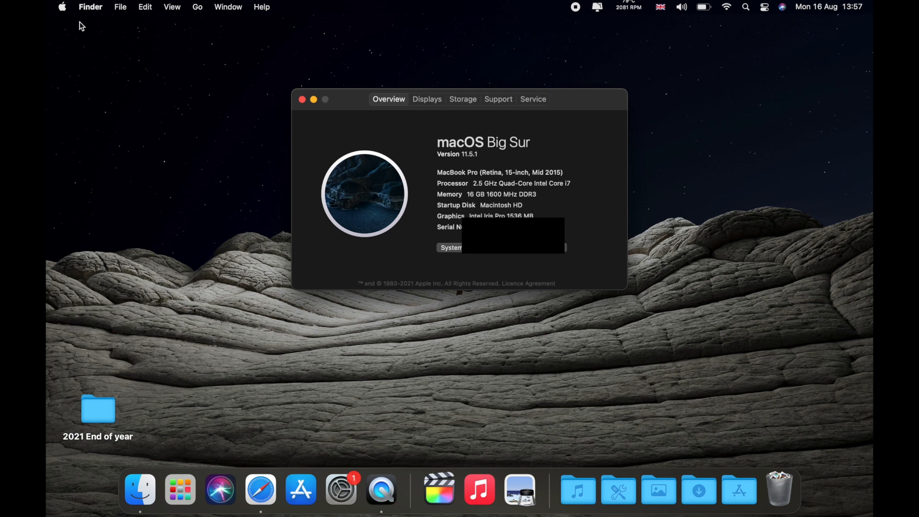
pyautogui.moveTo(359, 97)
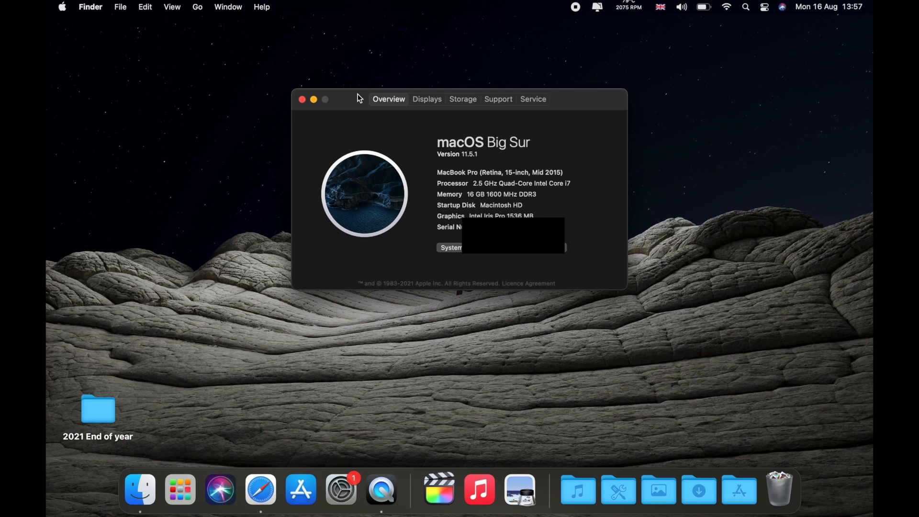
pyautogui.moveTo(456, 178)
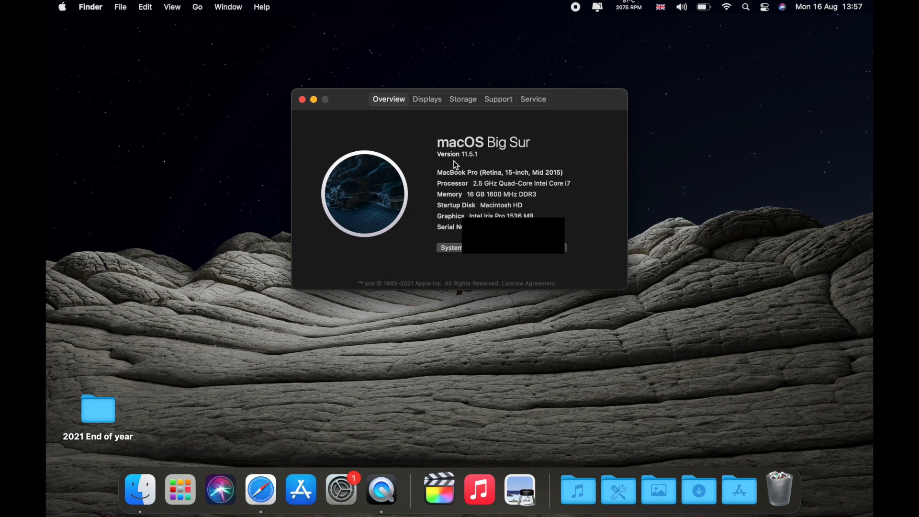
pyautogui.moveTo(470, 166)
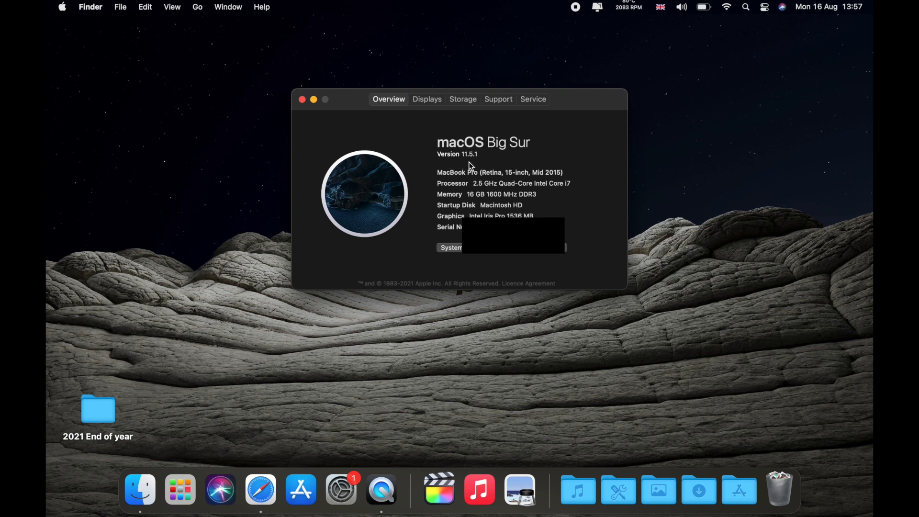
pyautogui.moveTo(480, 163)
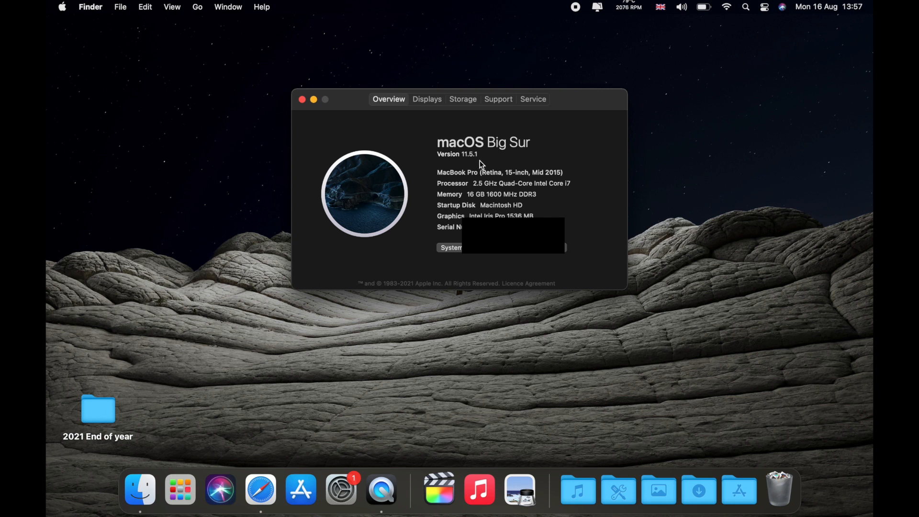
# Close About This Mac and show the Launchpad app grid.
pyautogui.click(302, 99)
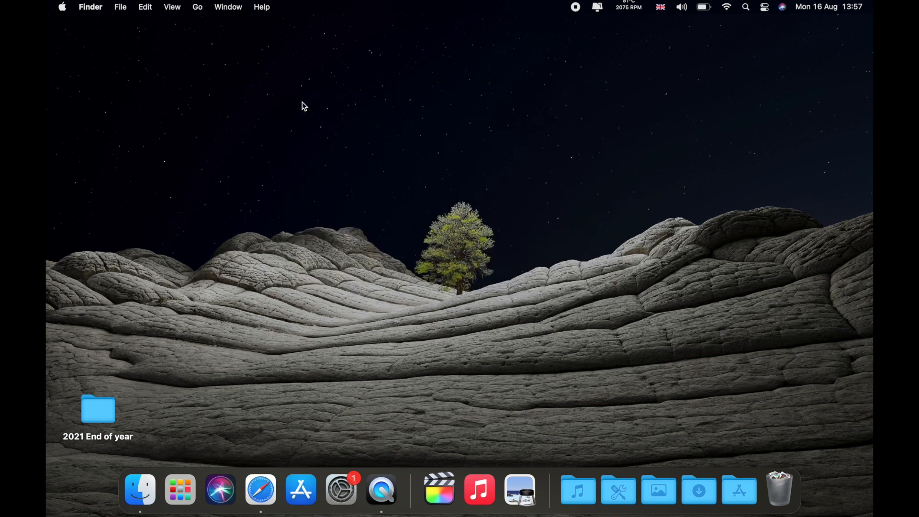
pyautogui.moveTo(195, 377)
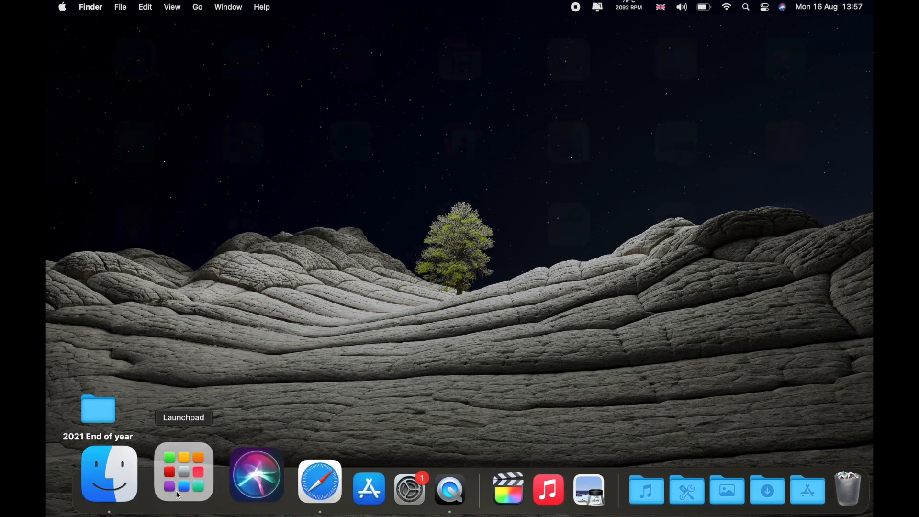
pyautogui.click(179, 473)
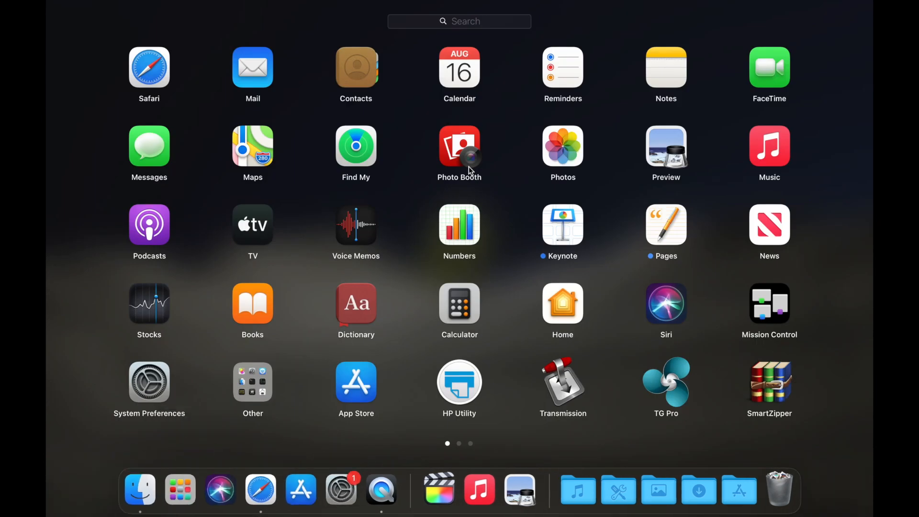
# Launch Photo Booth and test photo and video modes; the preview stays black.
pyautogui.click(460, 146)
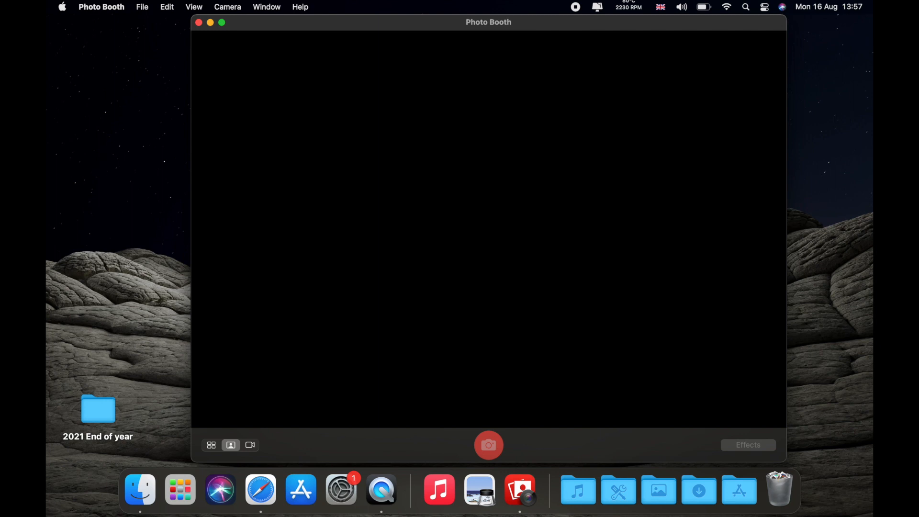
pyautogui.moveTo(456, 121)
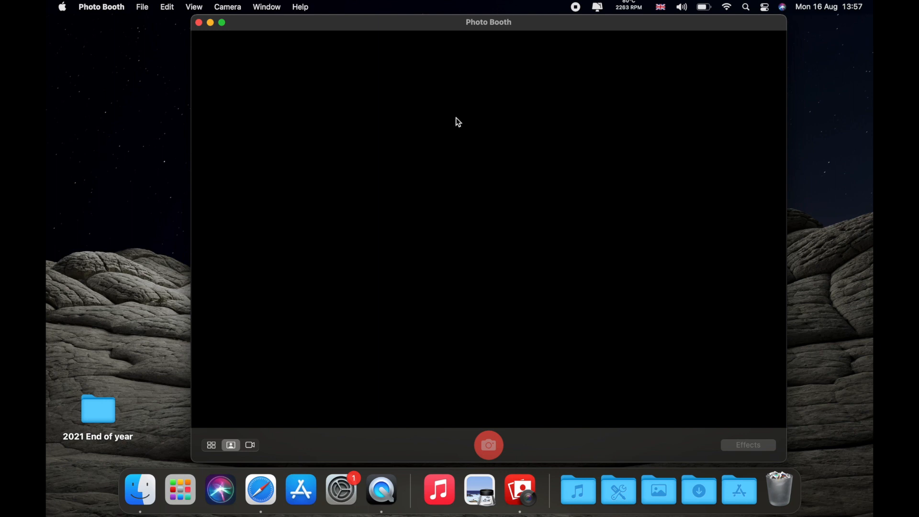
pyautogui.moveTo(492, 81)
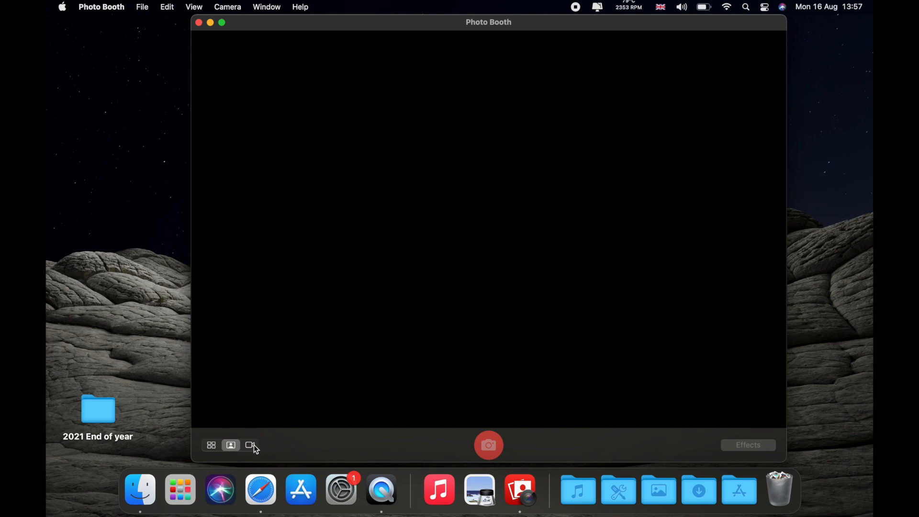
pyautogui.click(231, 445)
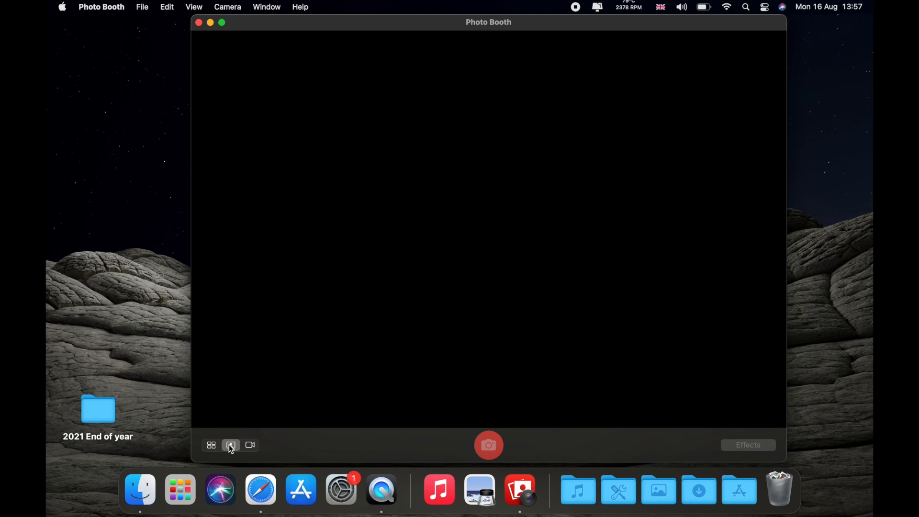
pyautogui.click(250, 446)
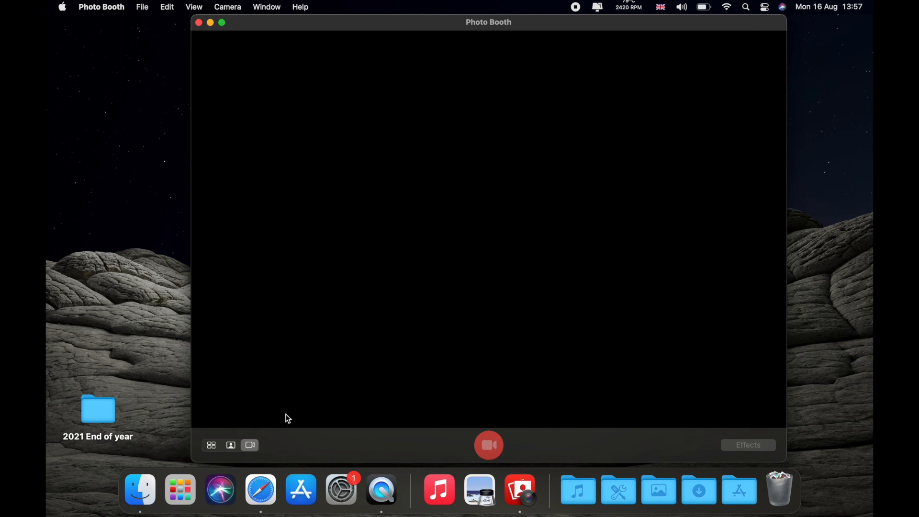
pyautogui.moveTo(226, 79)
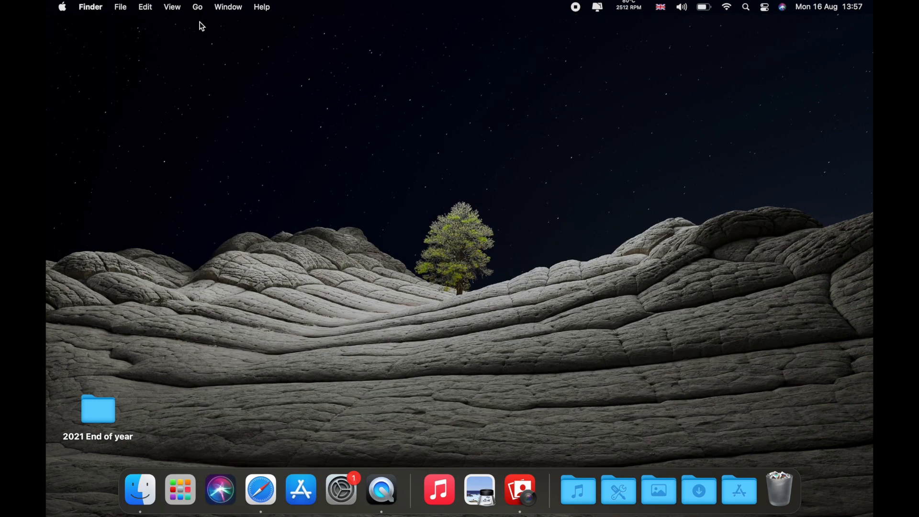
pyautogui.click(61, 7)
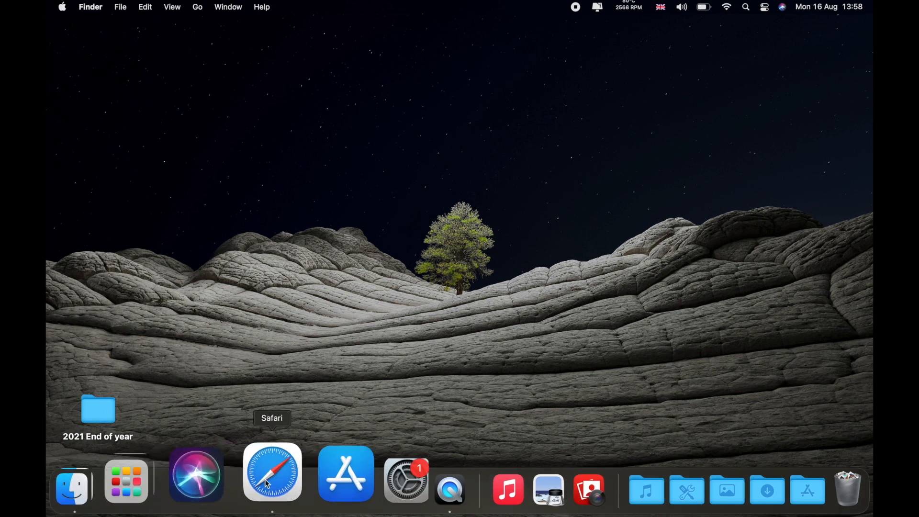
pyautogui.moveTo(317, 475)
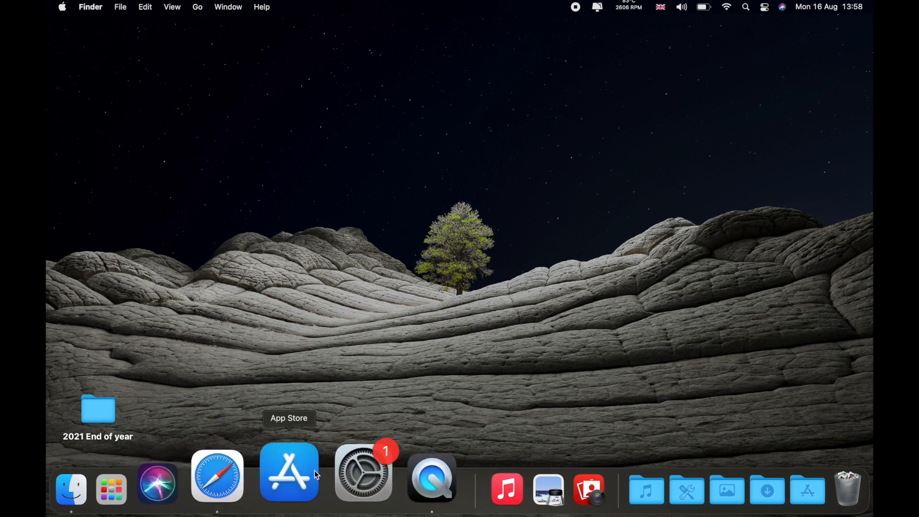
pyautogui.moveTo(200, 266)
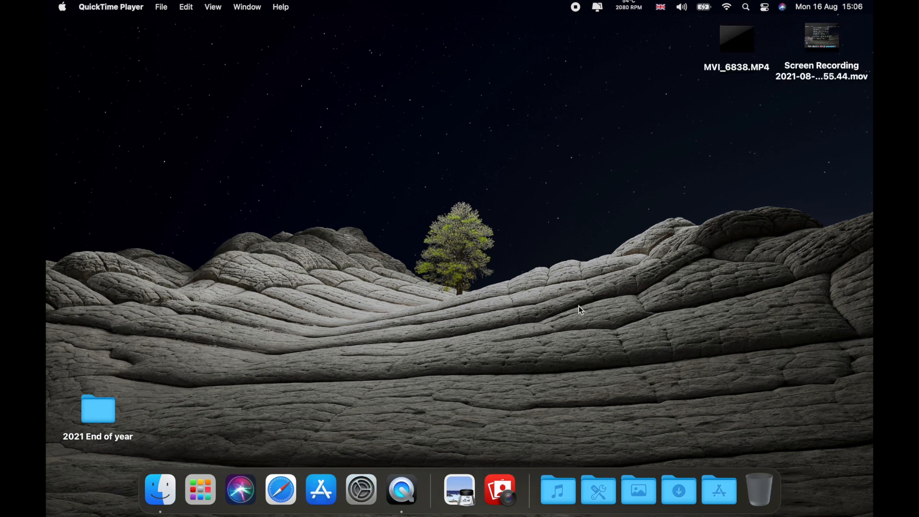
pyautogui.moveTo(80, 53)
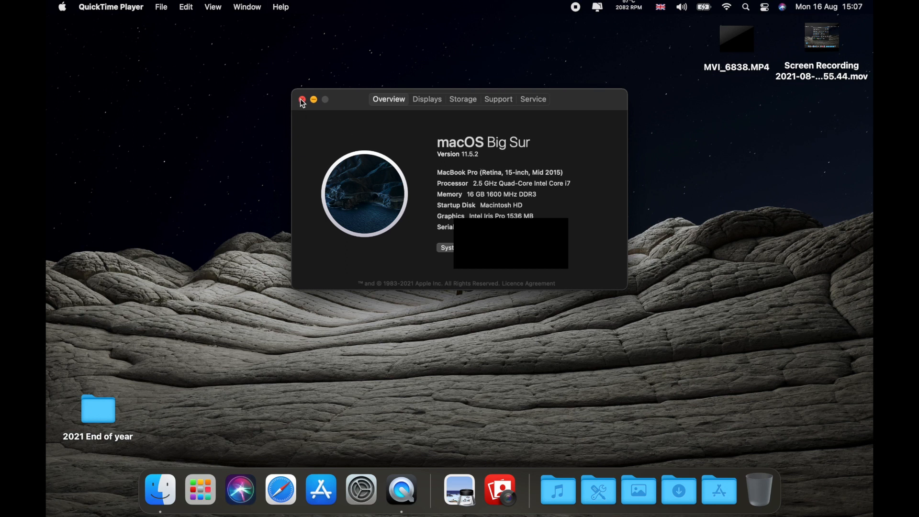
pyautogui.click(302, 99)
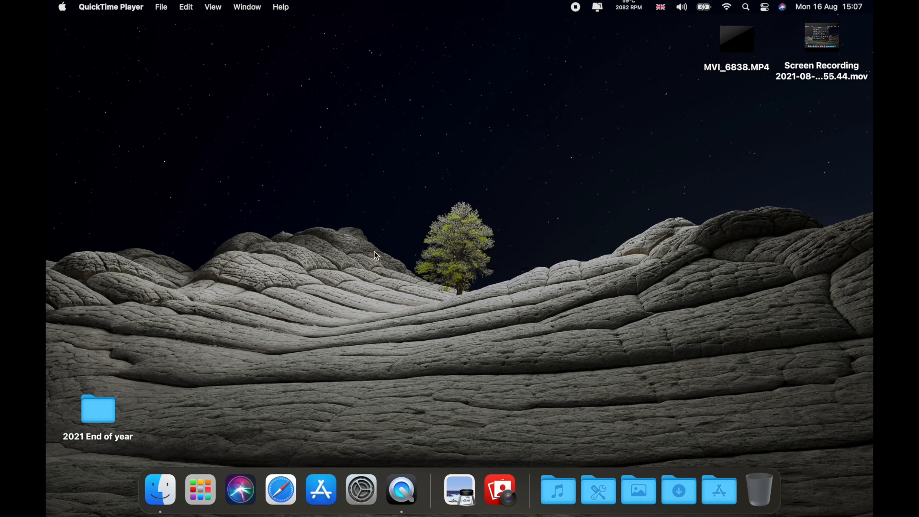
pyautogui.moveTo(433, 365)
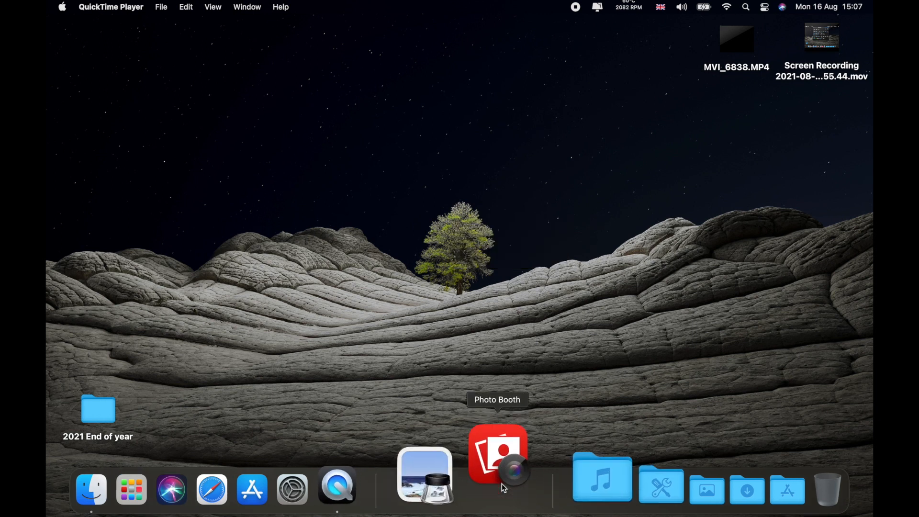
pyautogui.click(498, 459)
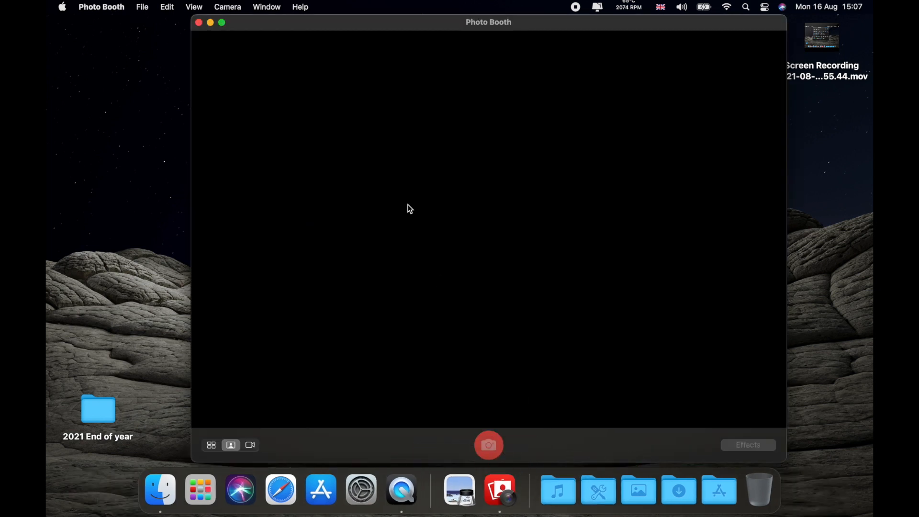
pyautogui.moveTo(295, 93)
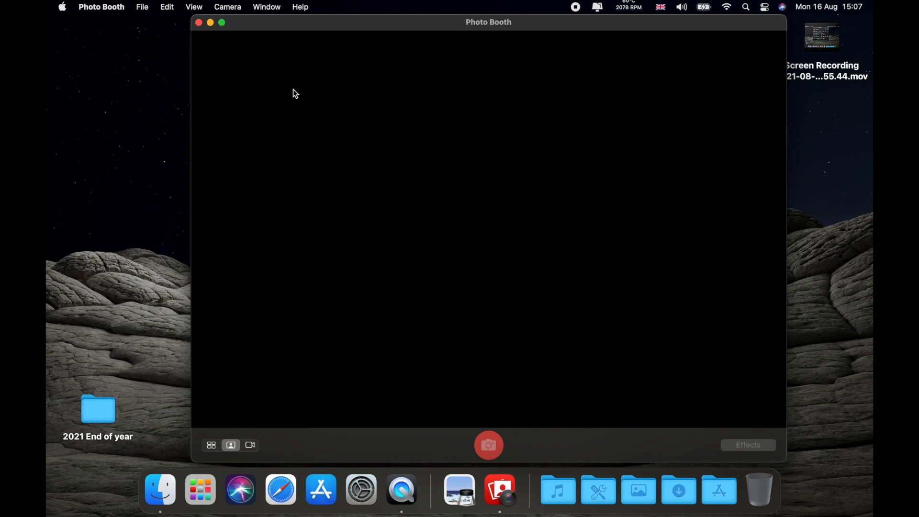
pyautogui.click(249, 445)
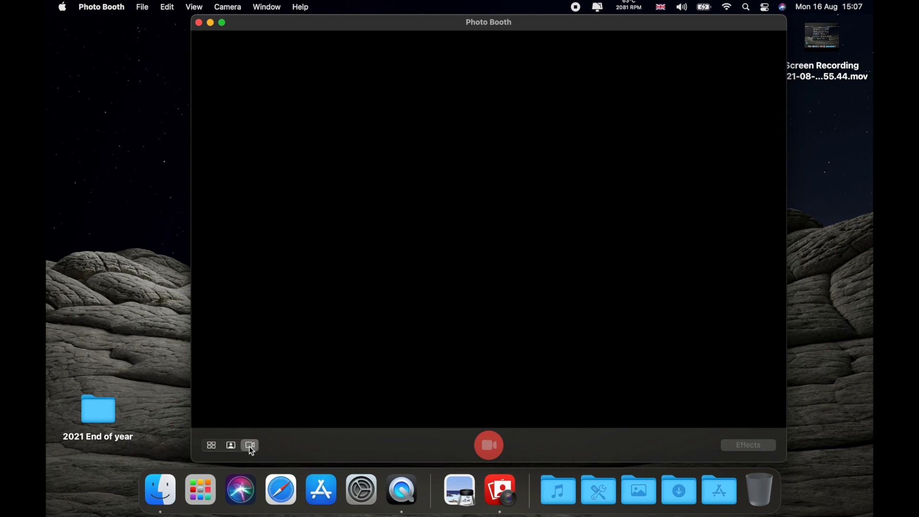
pyautogui.click(231, 446)
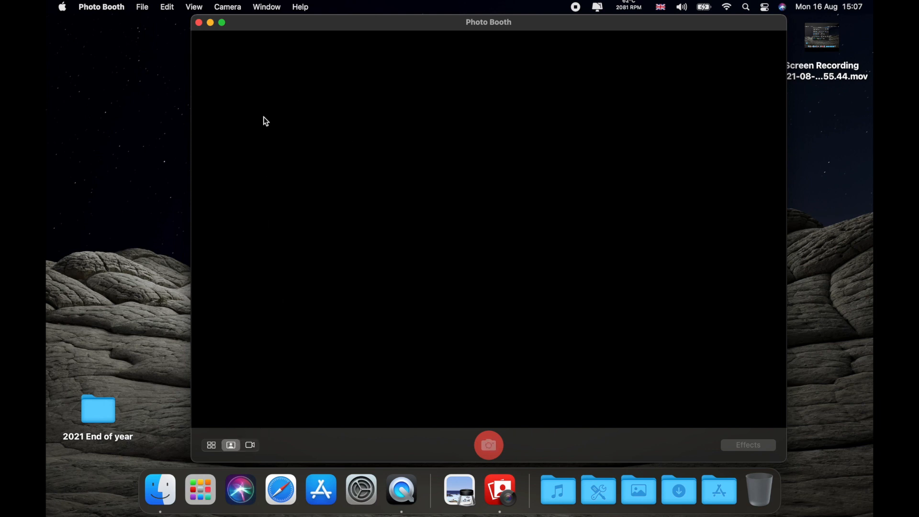
pyautogui.moveTo(199, 25)
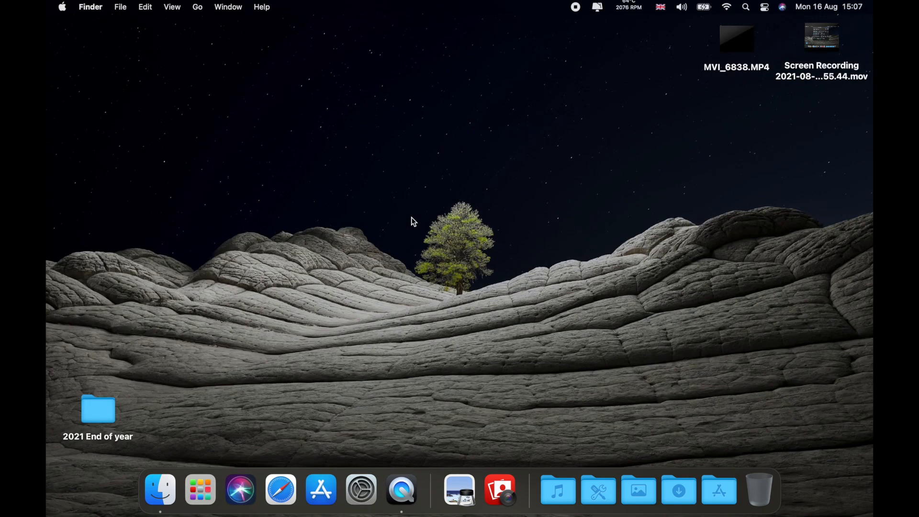
pyautogui.moveTo(505, 147)
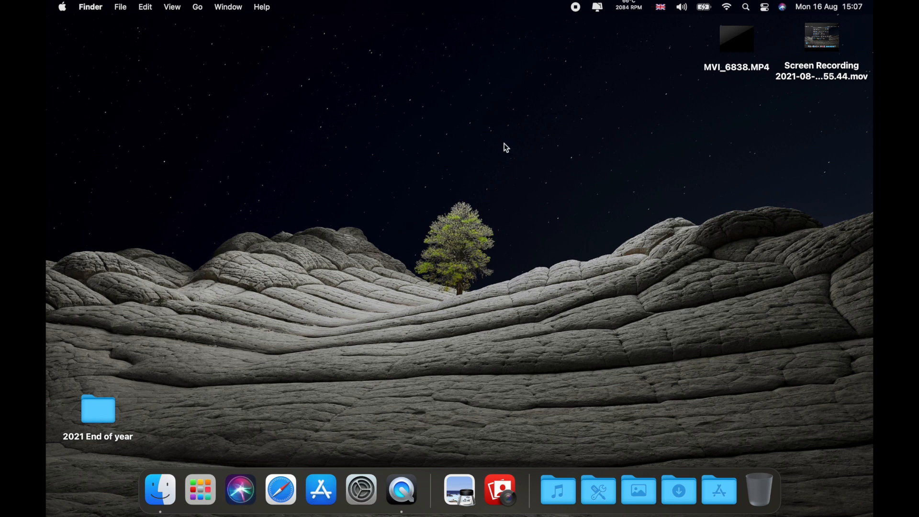
pyautogui.moveTo(241, 356)
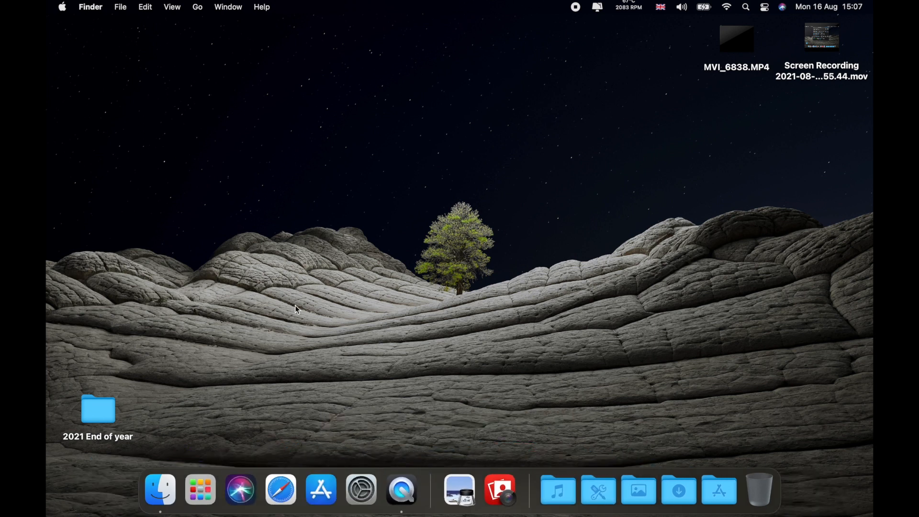
pyautogui.moveTo(219, 466)
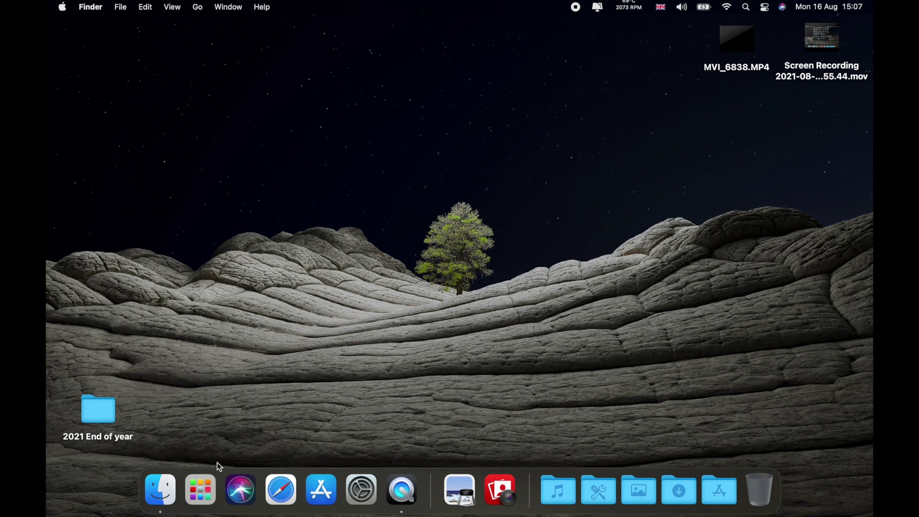
pyautogui.click(199, 490)
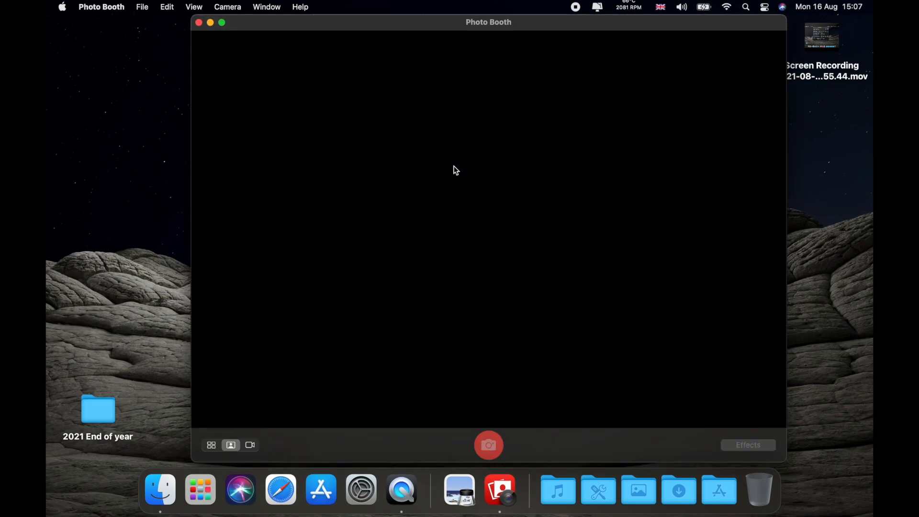
pyautogui.moveTo(422, 144)
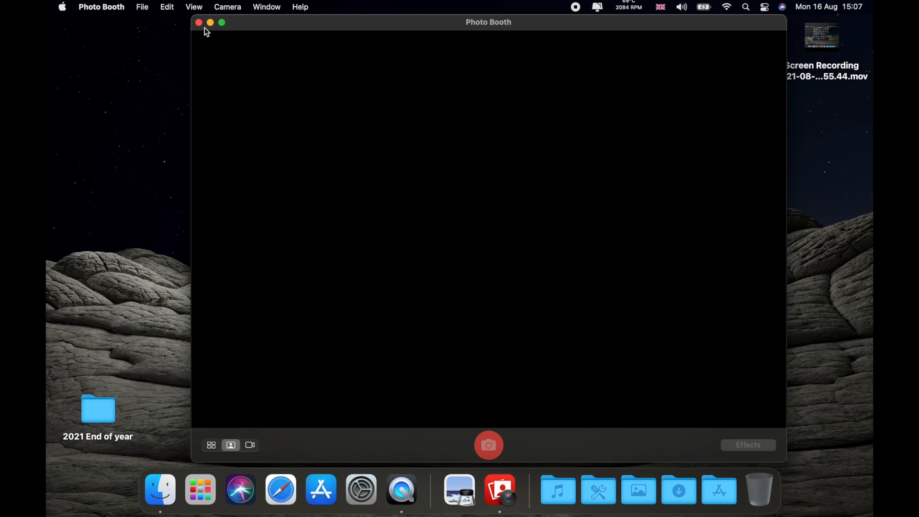
# Close the Photo Booth window with its black camera preview.
pyautogui.click(199, 23)
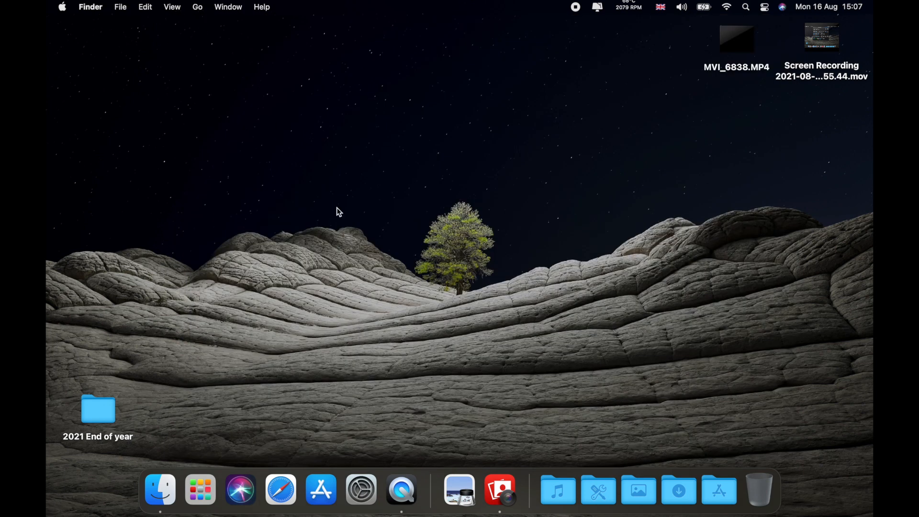
pyautogui.moveTo(397, 220)
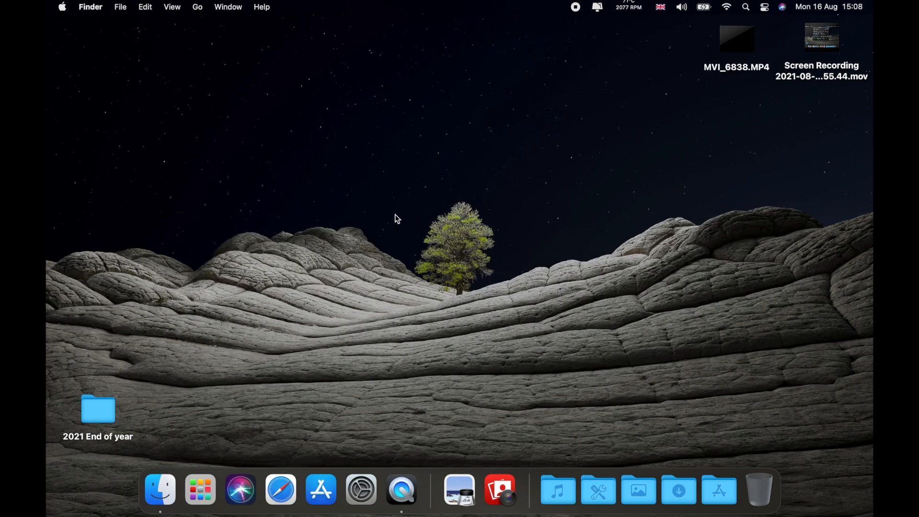
pyautogui.moveTo(361, 311)
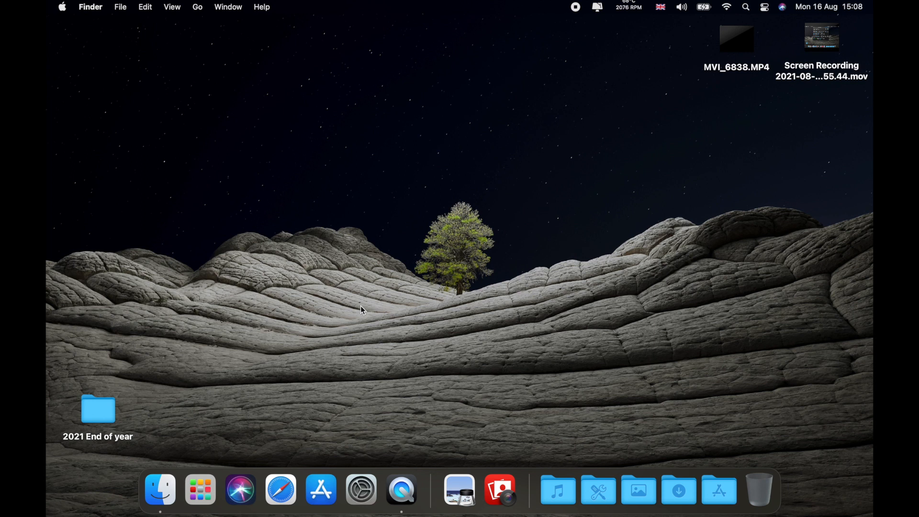
pyautogui.moveTo(313, 366)
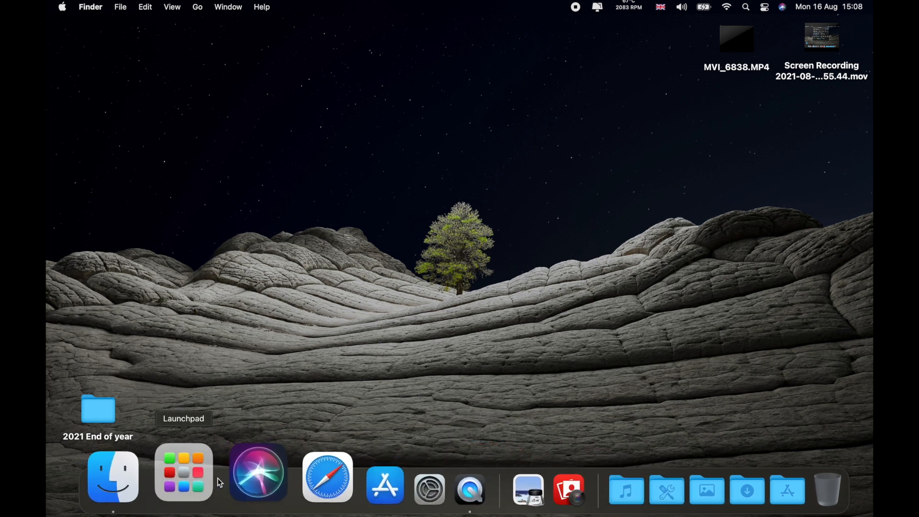
# Page through Launchpad to the last page showing SyphonInject, CleanMyMac X, HandShaker, Chrome.
pyautogui.click(181, 477)
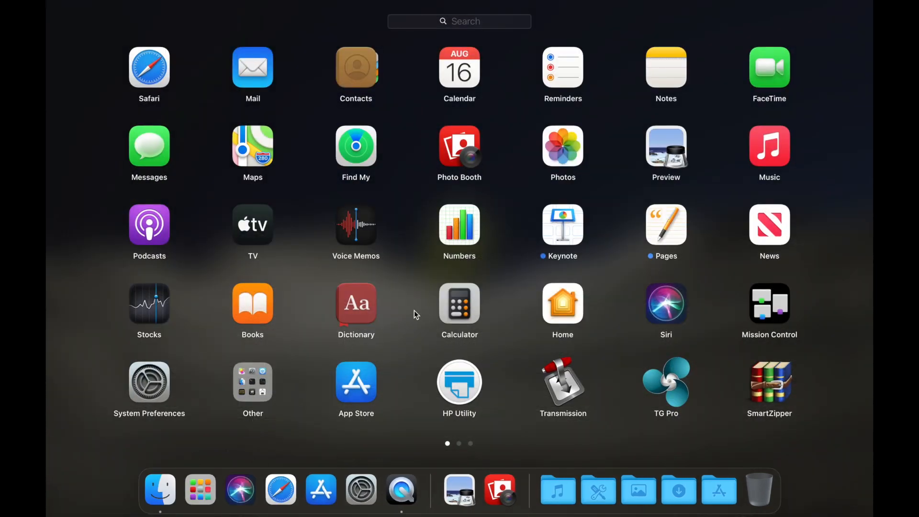
pyautogui.hscroll(-3)
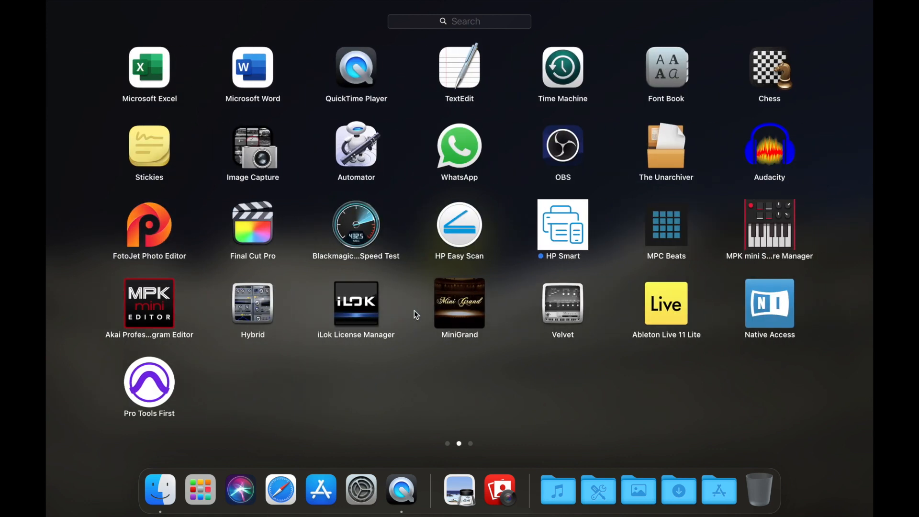
pyautogui.hscroll(-3)
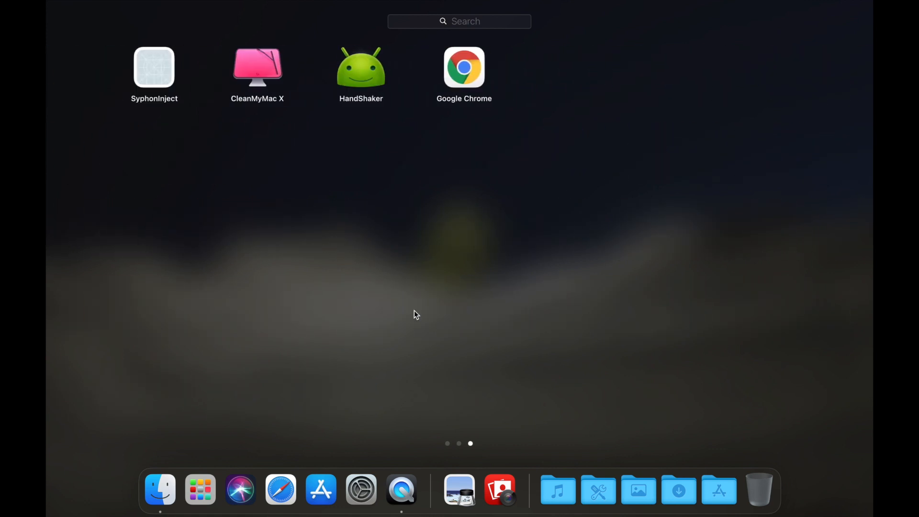